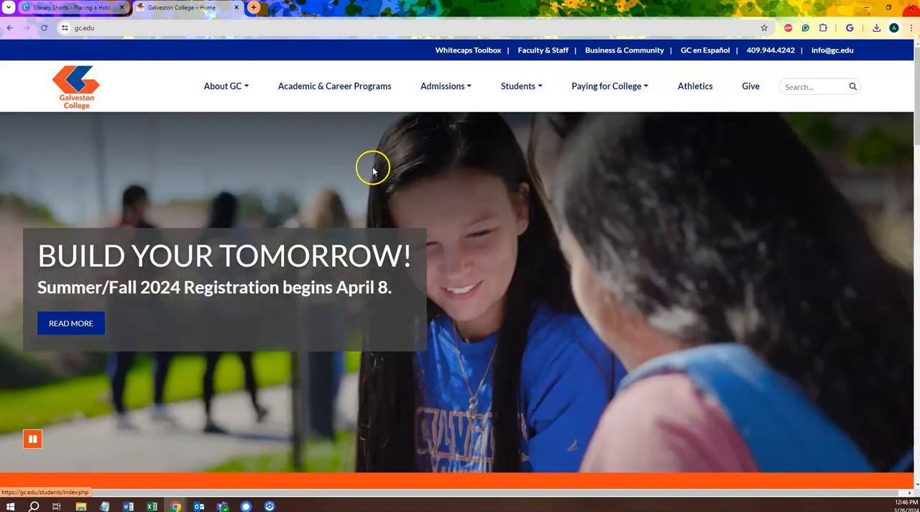
Step: Scroll down the gc.edu homepage to the footer's Library link
scroll(down, 3)
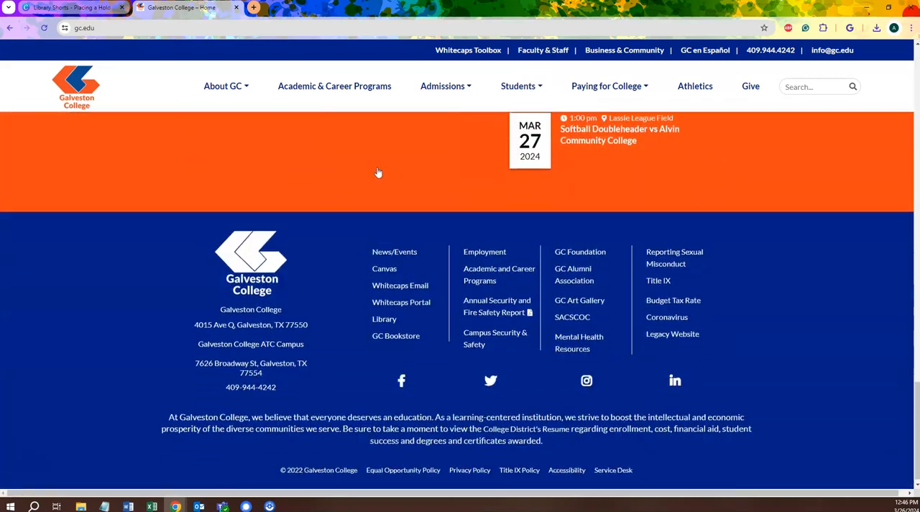
scroll(down, 3)
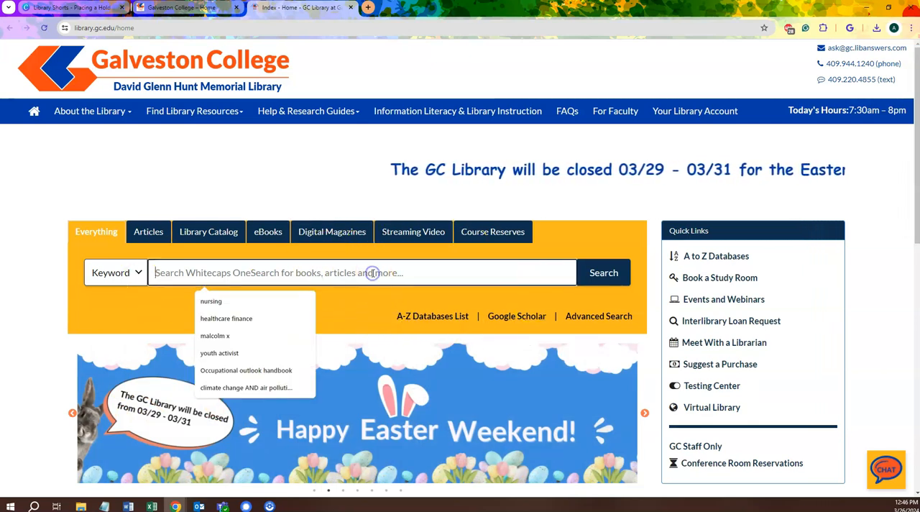
Step: Search Whitecaps OneSearch for 'malcolm x' by picking the suggestion after typing 'malcol'
text(malcol)
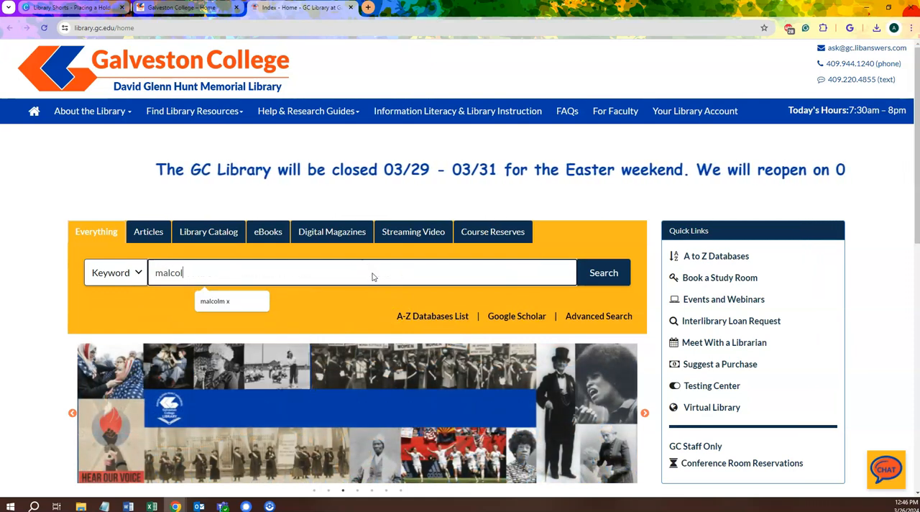
click(214, 300)
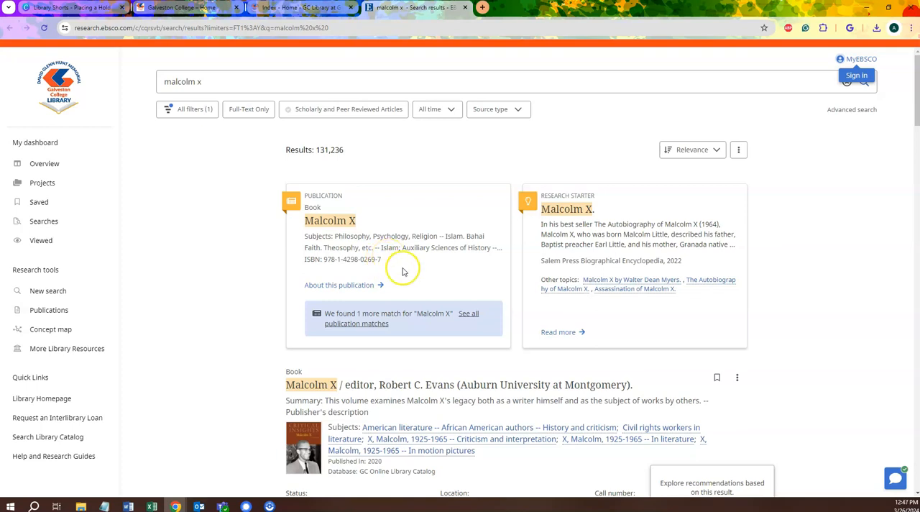
Step: Open the GC Library catalog record for the Robert C. Evans 'Malcolm X' book
scroll(down, 3)
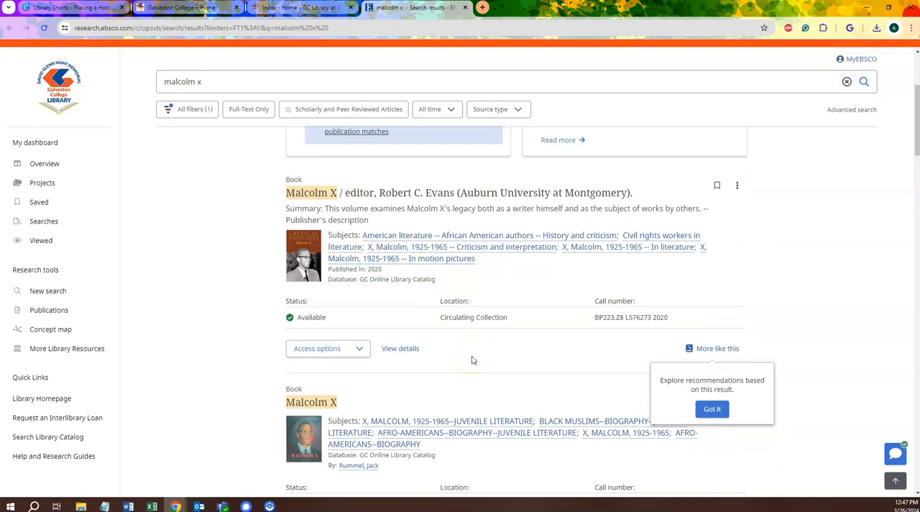
mouse_move(420, 218)
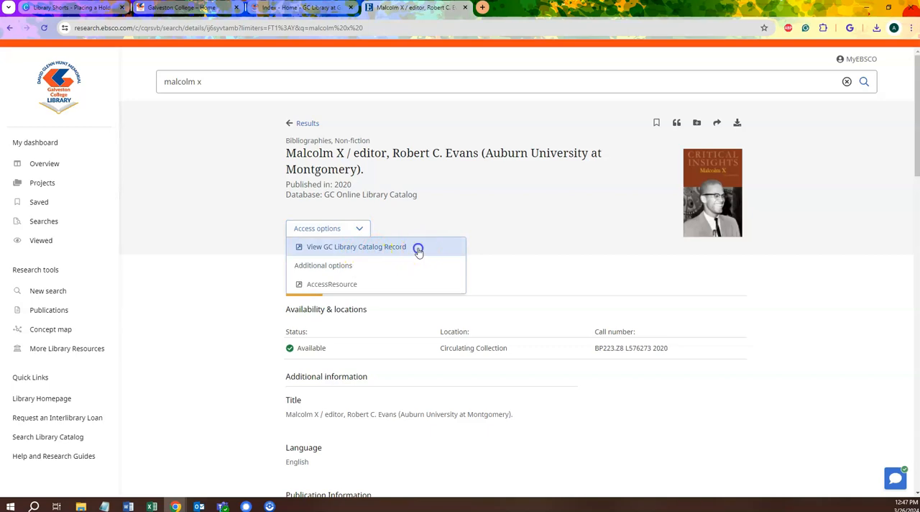
click(357, 246)
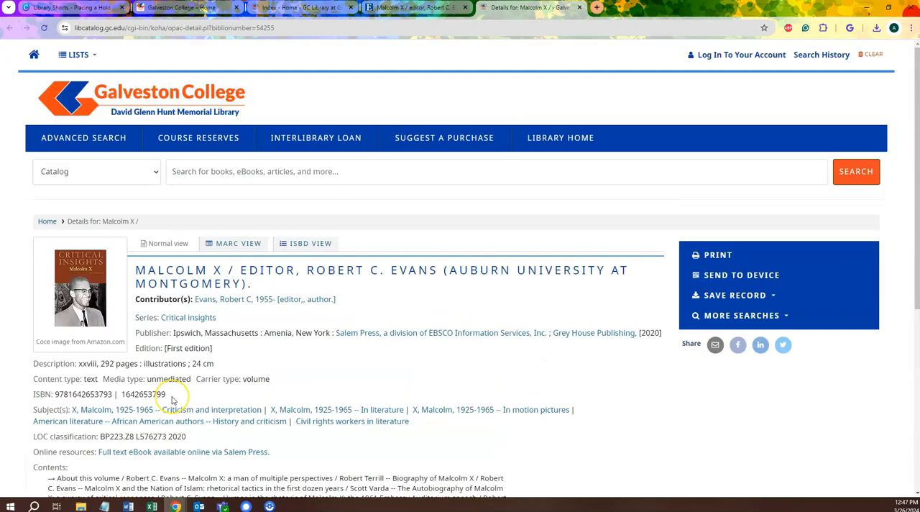
scroll(down, 3)
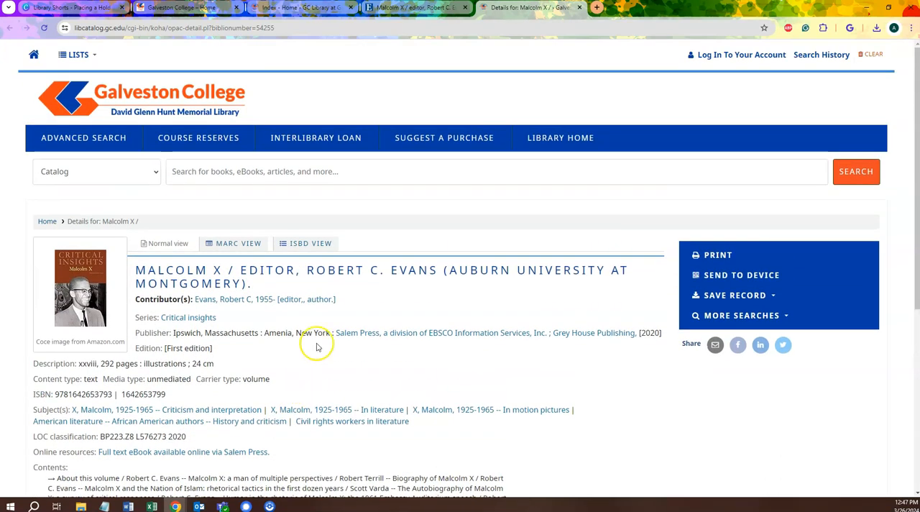
mouse_move(729, 55)
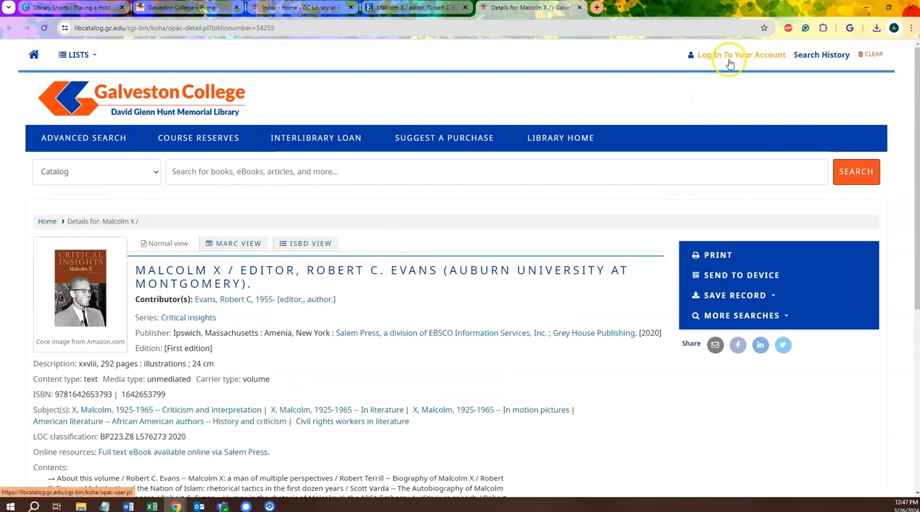
Step: Sign in to Koha, start a hold on 'Malcolm X', then present the Canva thank-you slide
click(742, 55)
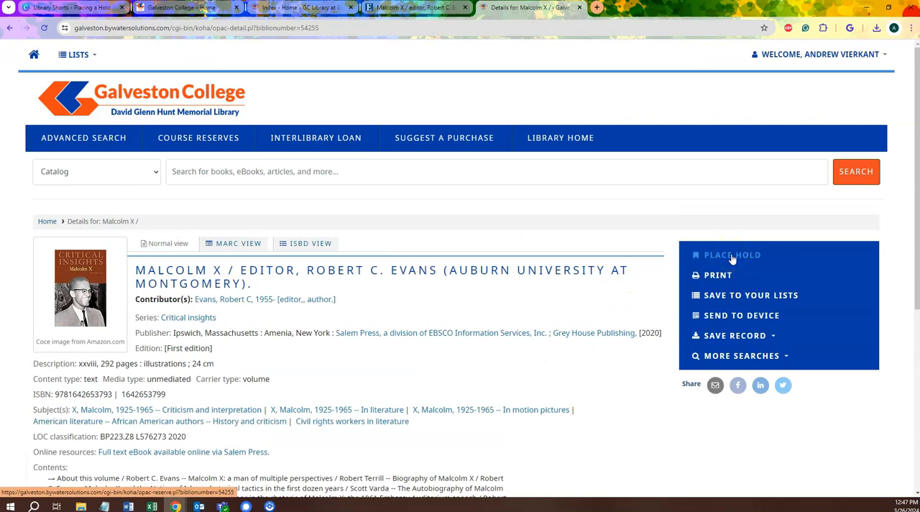
click(731, 254)
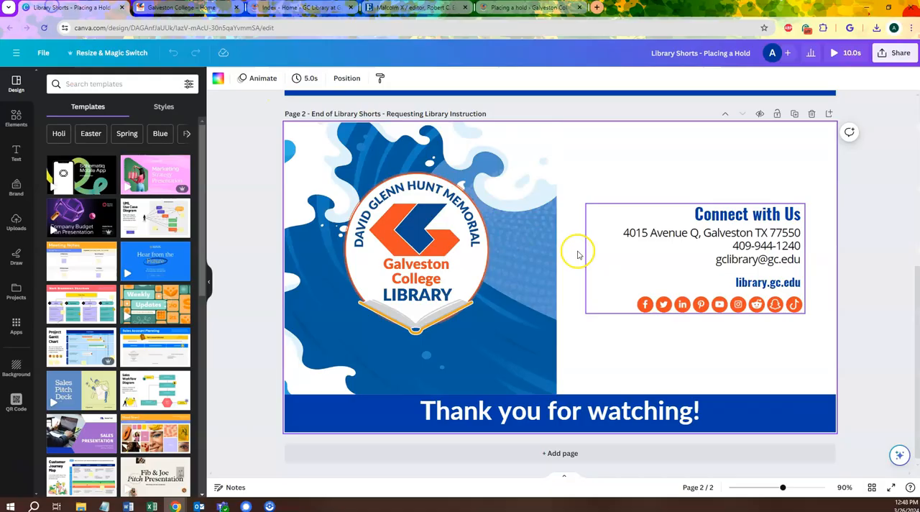
click(833, 52)
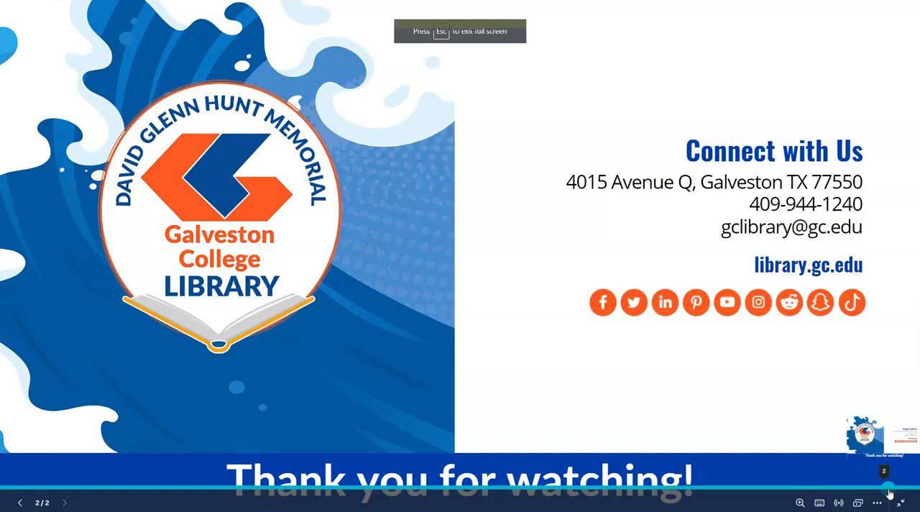